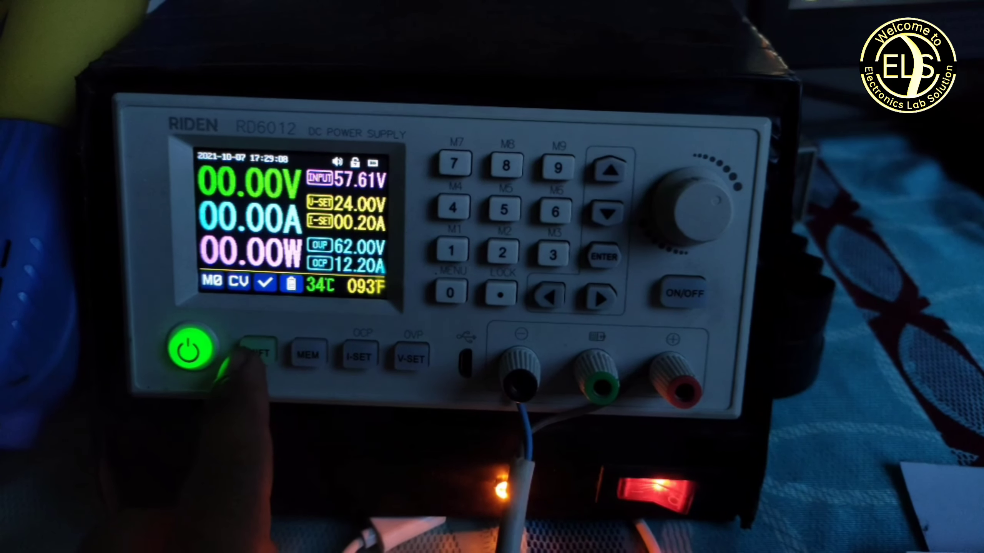
Step: Power on the RD6012, showing a 24.00 V / 0.20 A setpoint
left_click(257, 354)
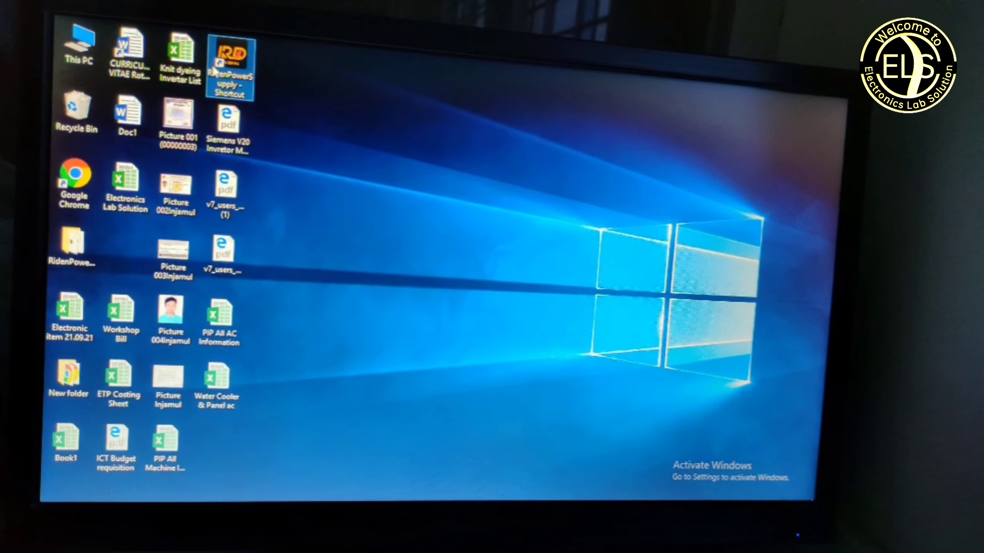
Step: Launch Riden Power Supply Software from the RidenPowerSupply desktop shortcut
double_click(230, 53)
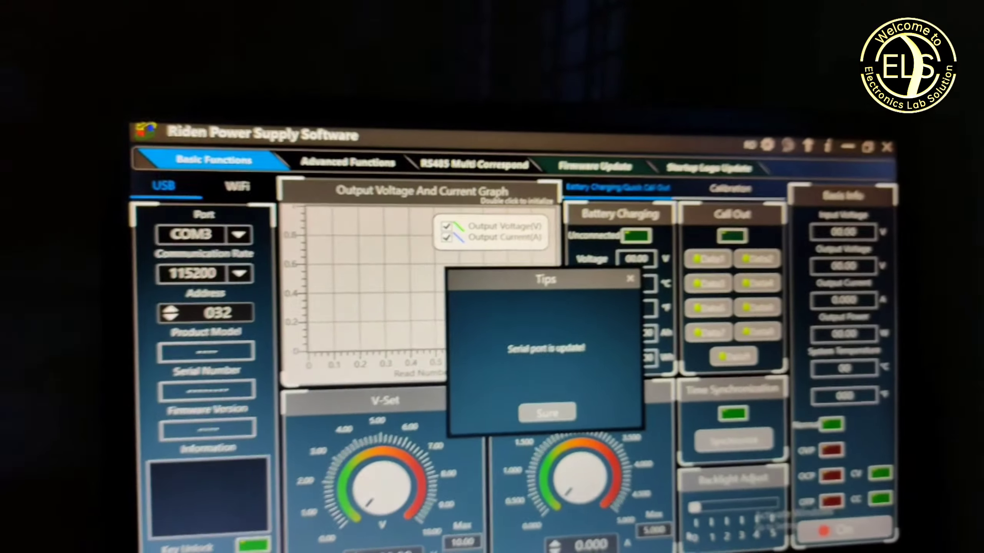
Step: Dismiss the 'Serial port is updated' notice, leaving COM3 at 115200 baud
left_click(547, 412)
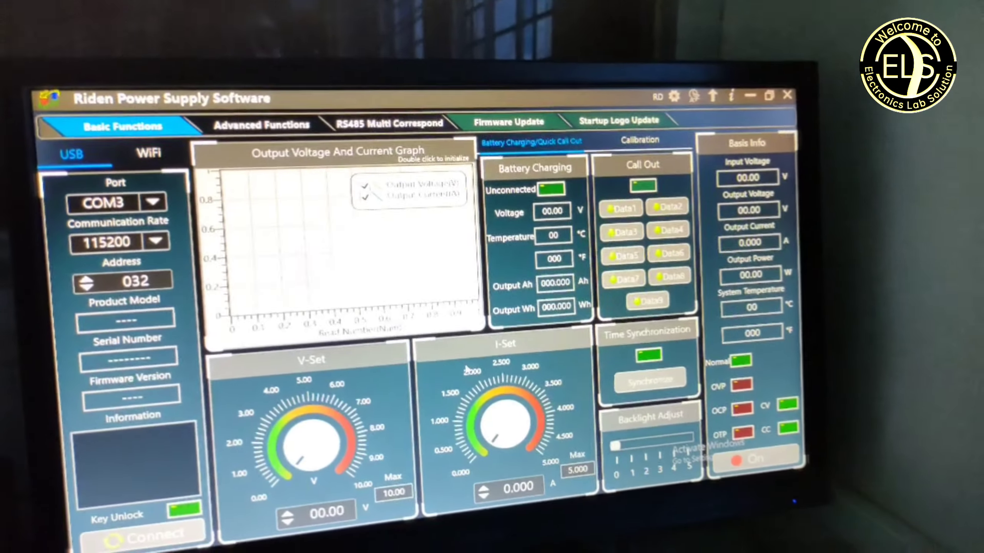